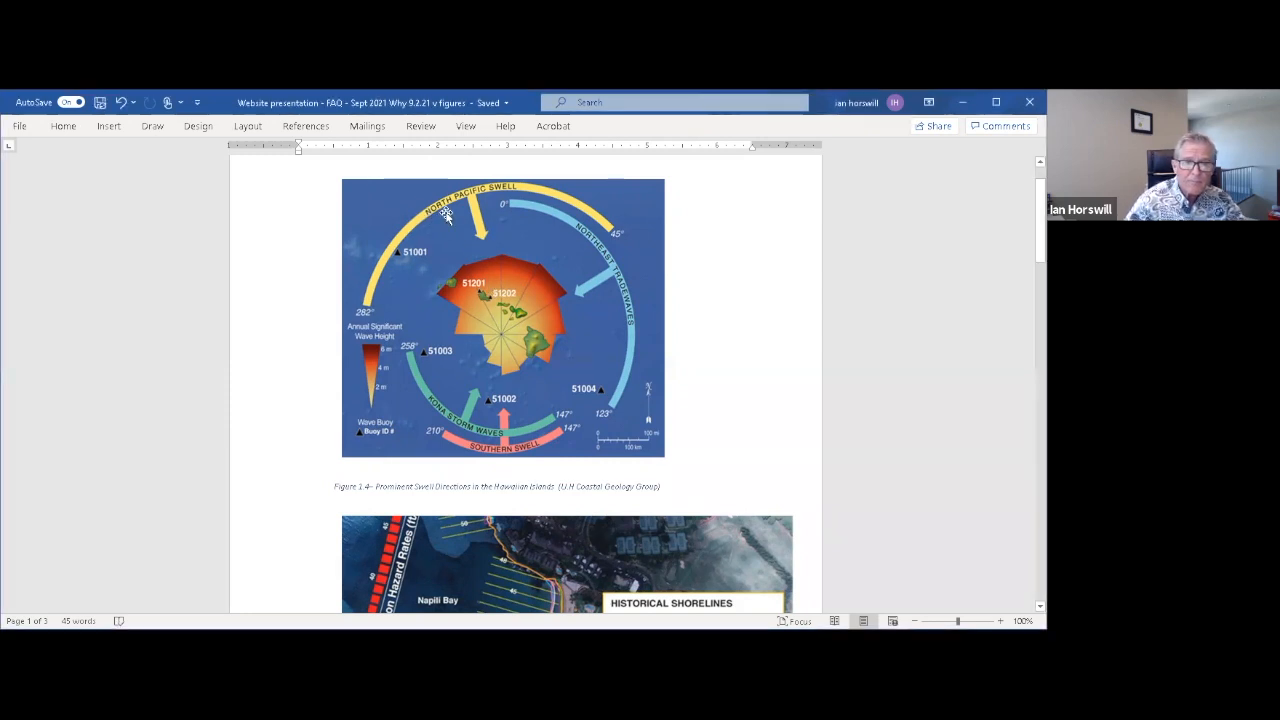
pyautogui.moveTo(632, 364)
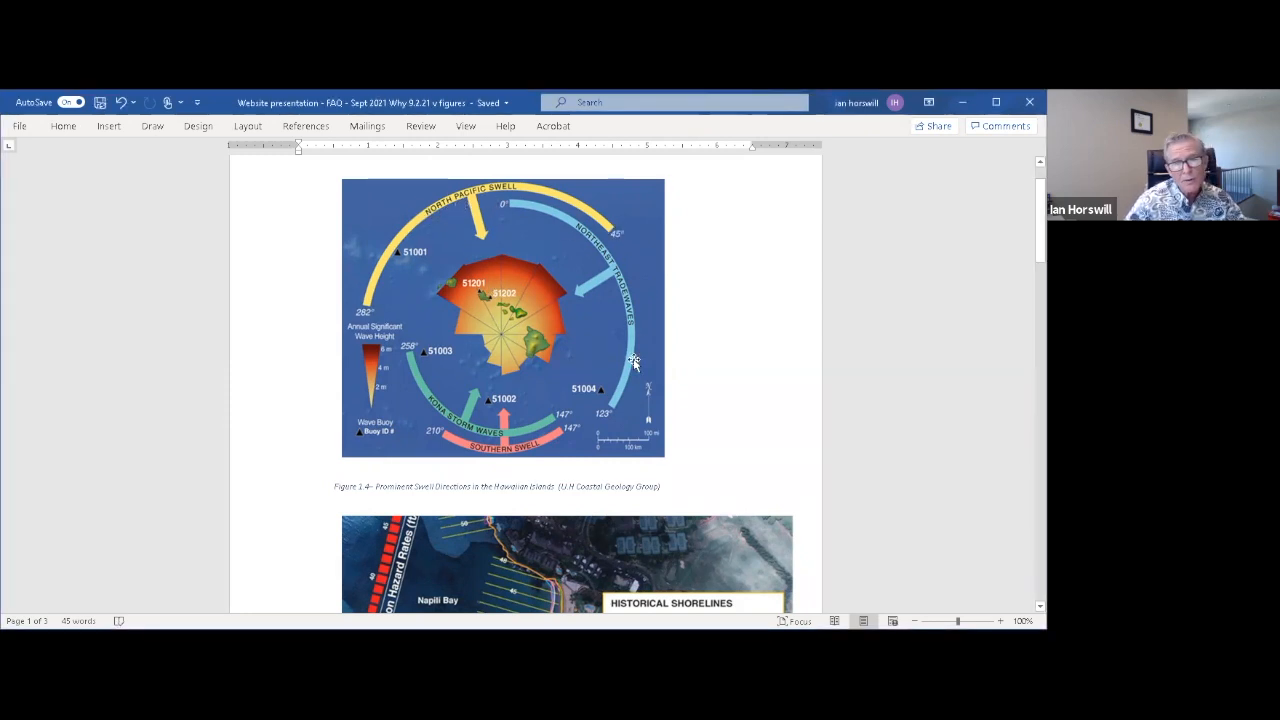
pyautogui.moveTo(444, 364)
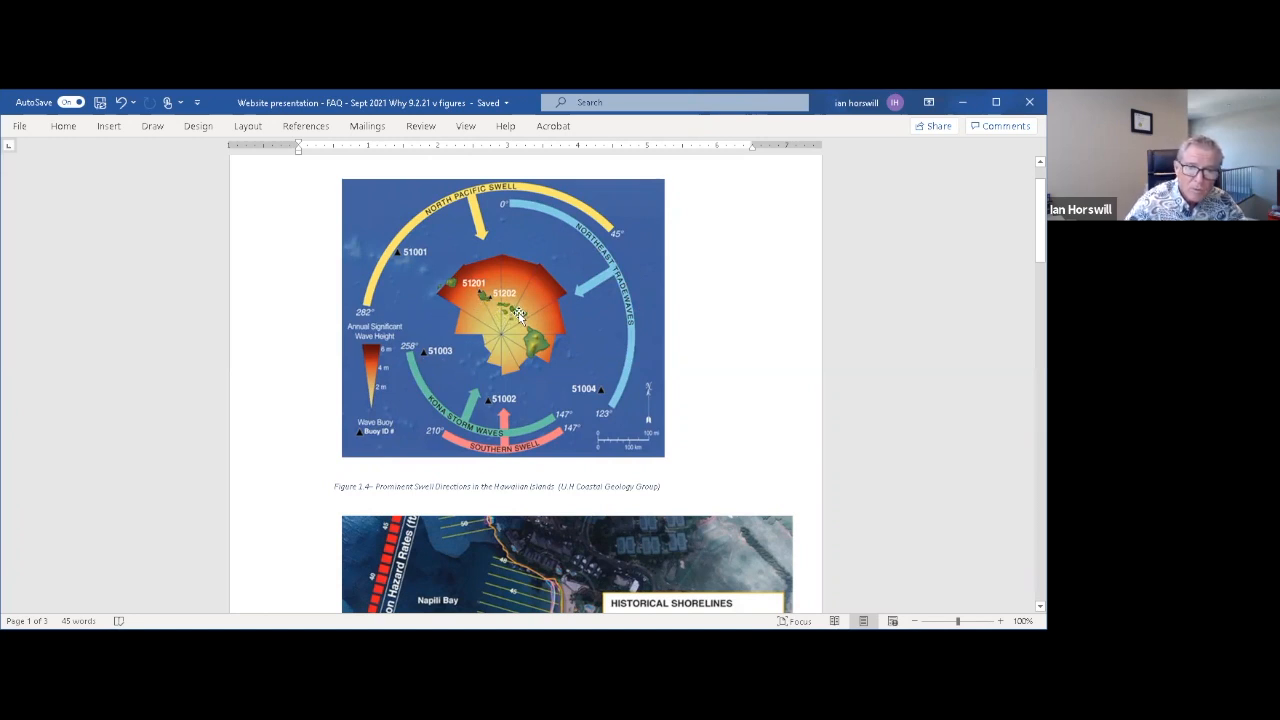
pyautogui.moveTo(498, 350)
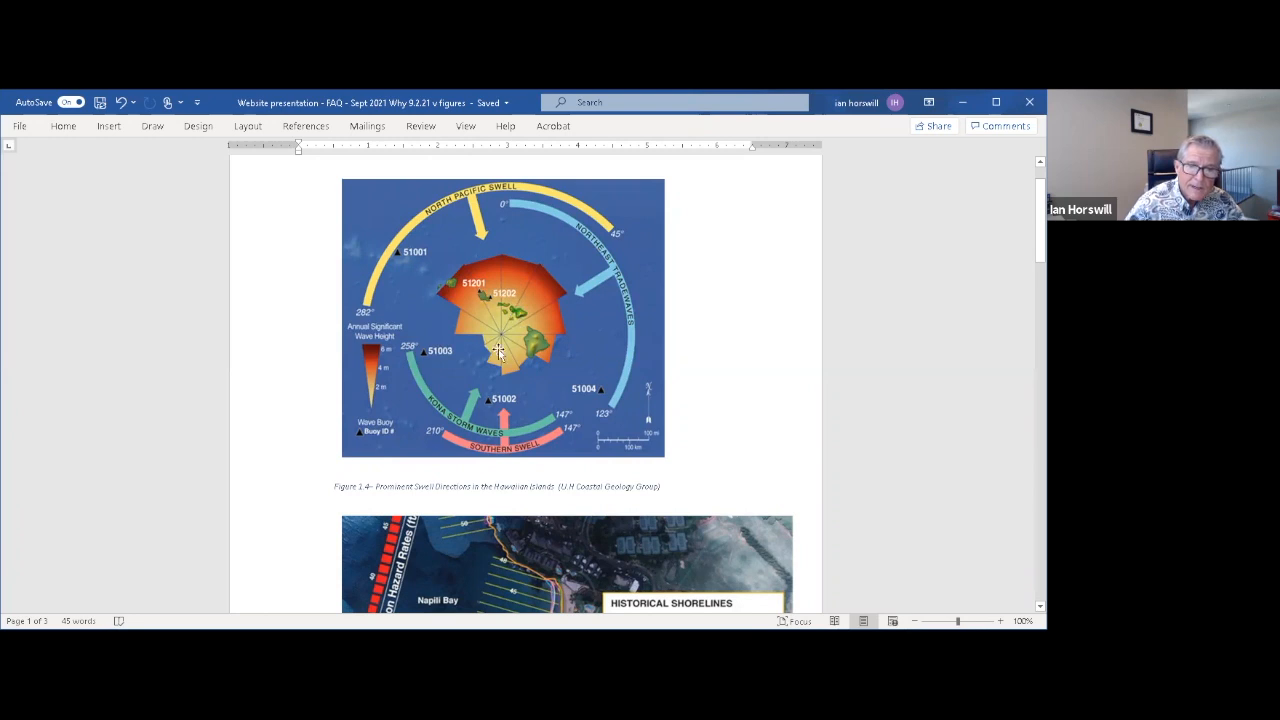
pyautogui.moveTo(458, 364)
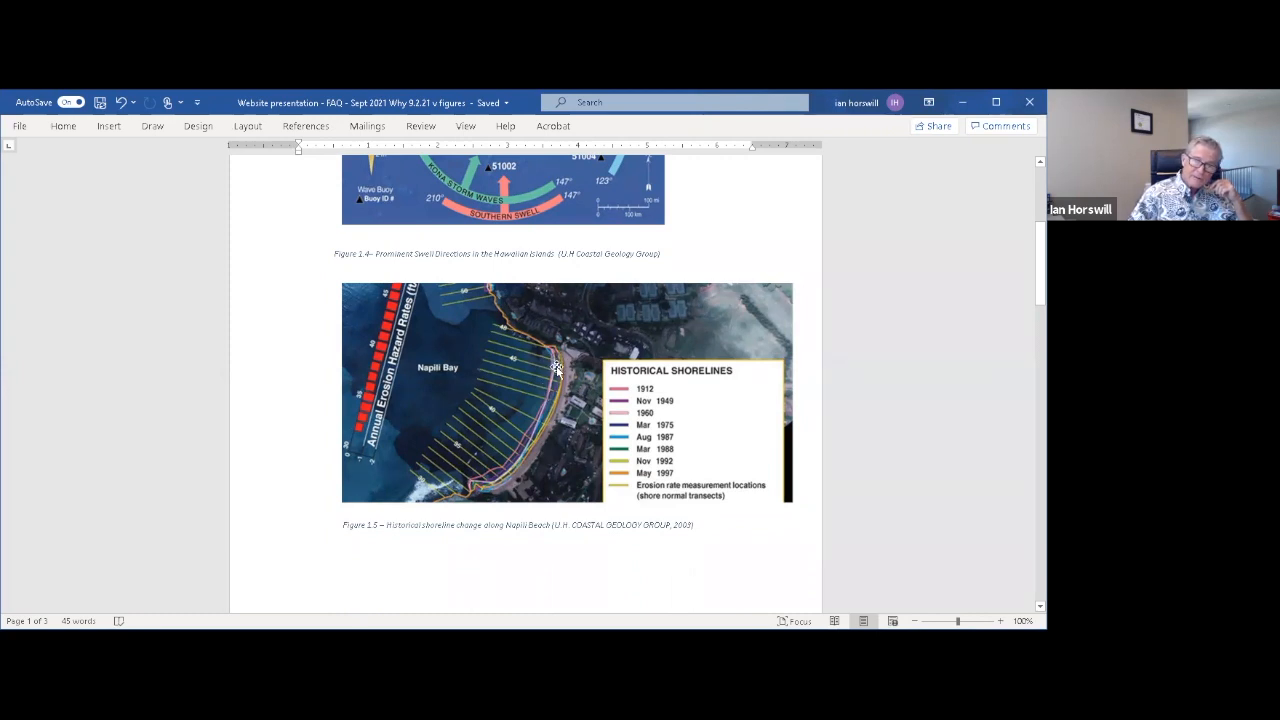
pyautogui.moveTo(542, 390)
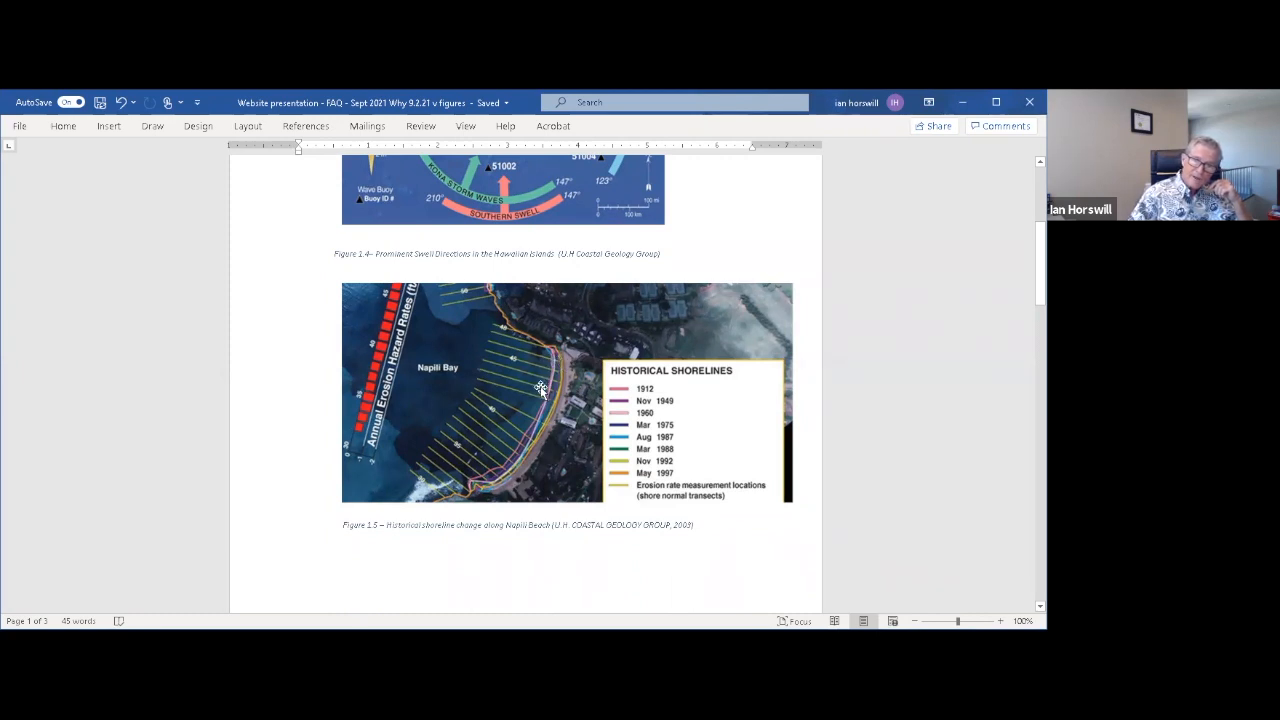
pyautogui.moveTo(568, 388)
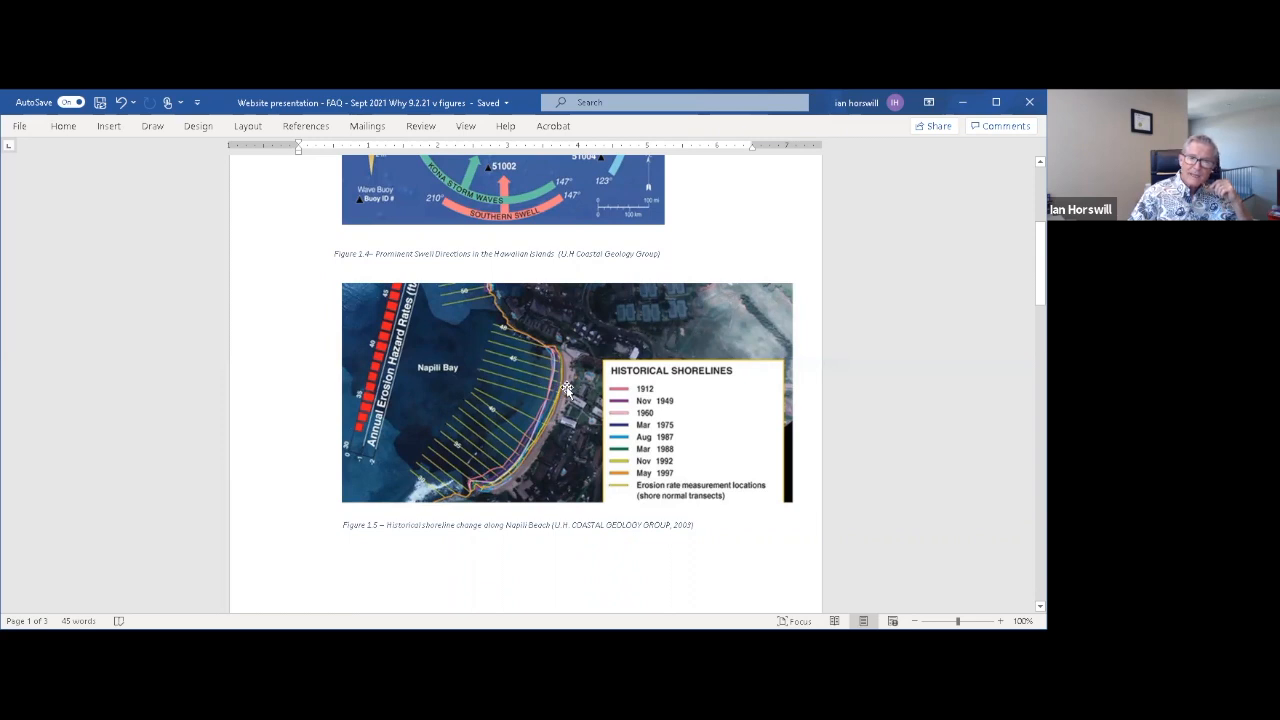
pyautogui.moveTo(552, 388)
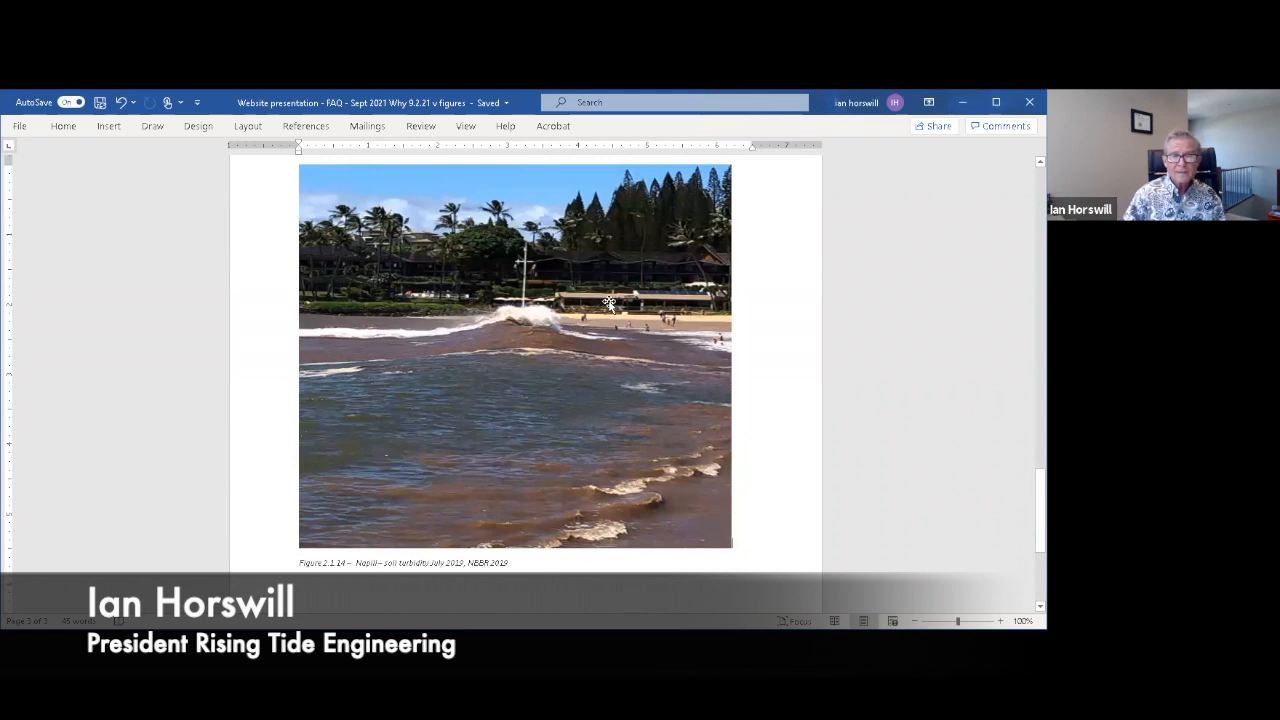
pyautogui.moveTo(612, 304)
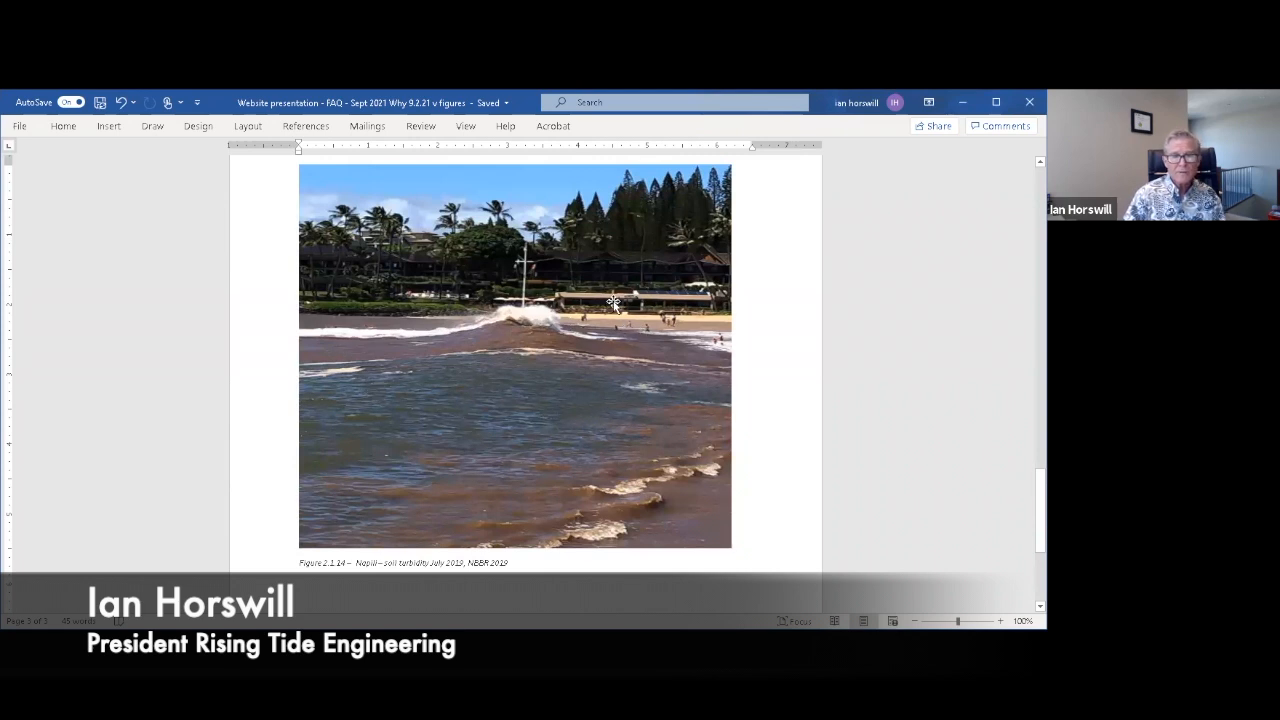
pyautogui.moveTo(512, 308)
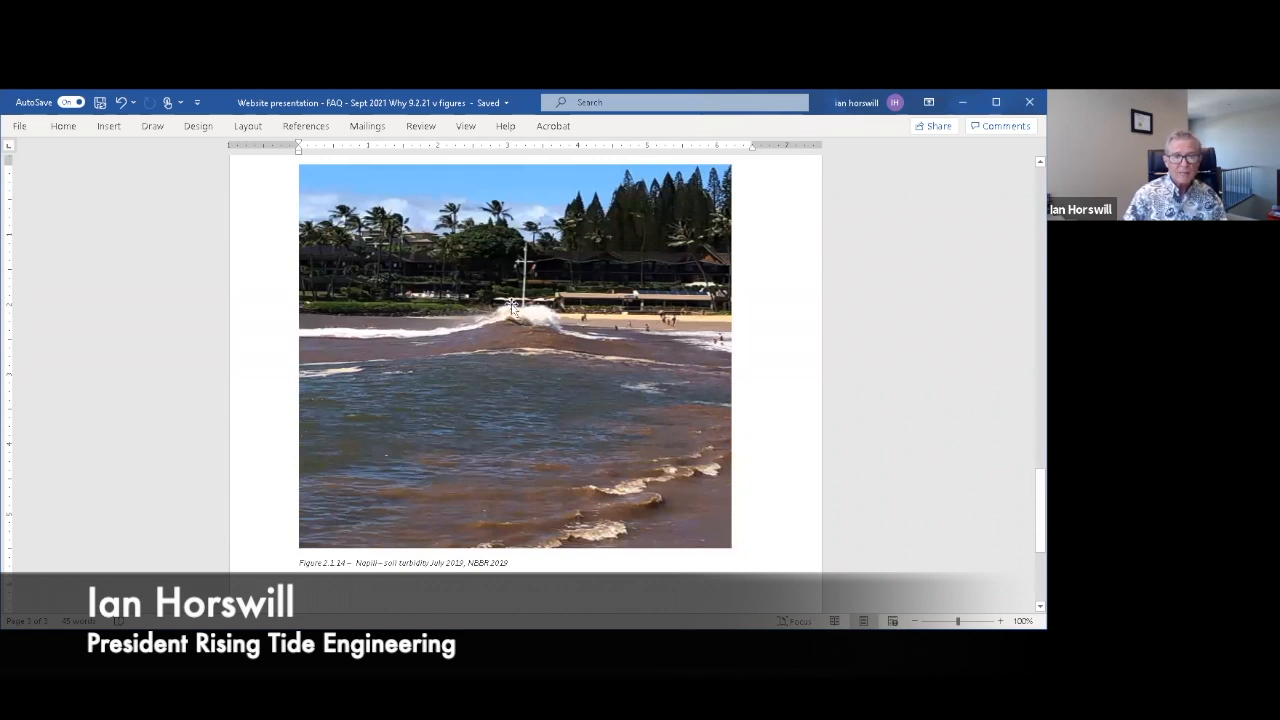
pyautogui.moveTo(616, 352)
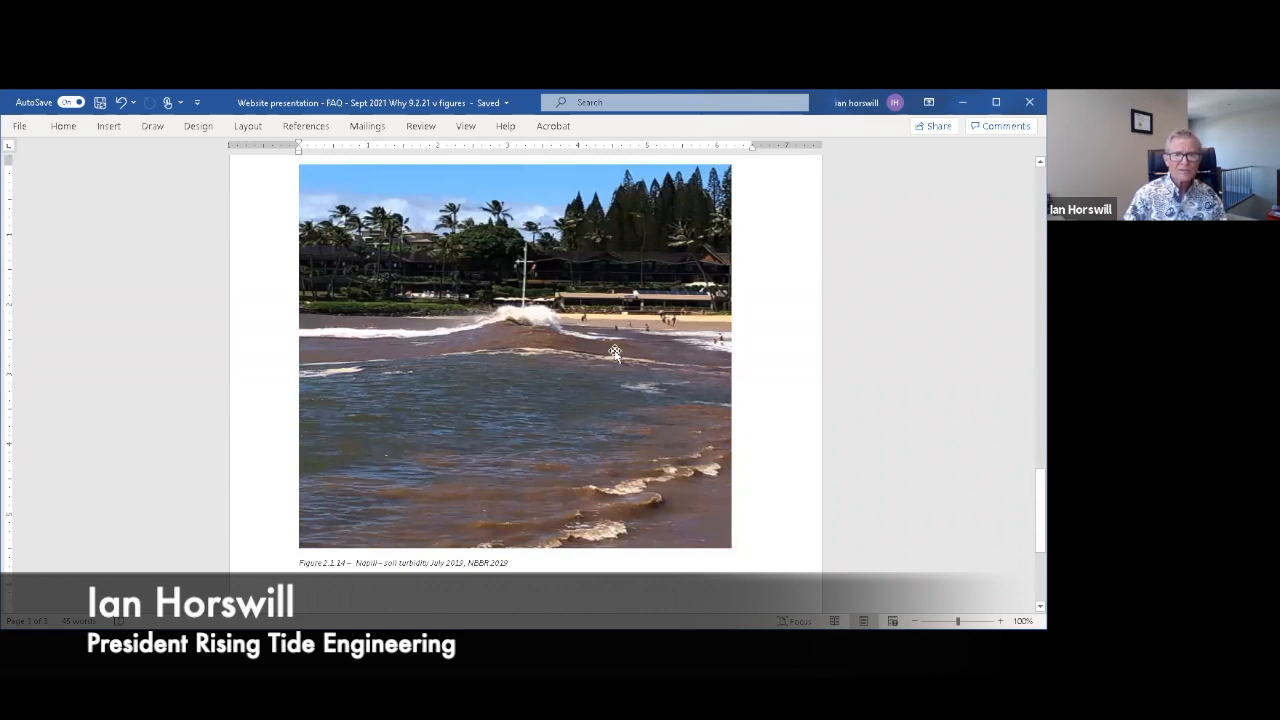
pyautogui.moveTo(540, 344)
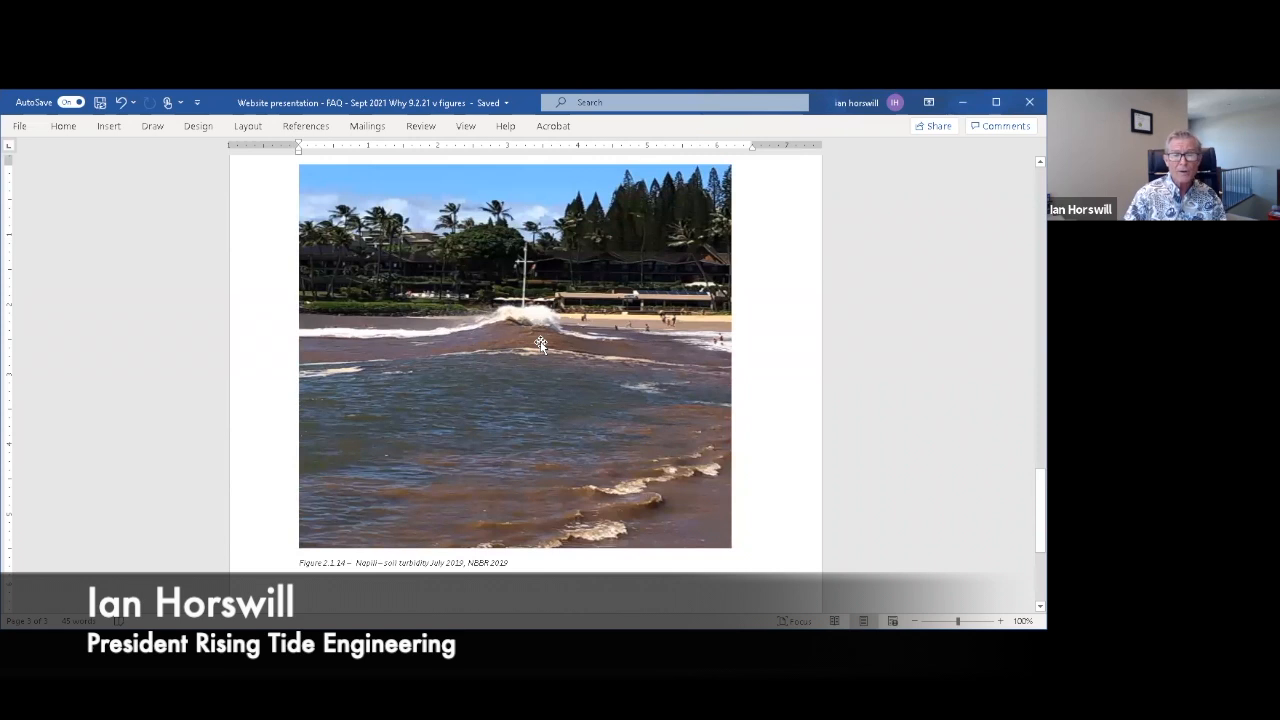